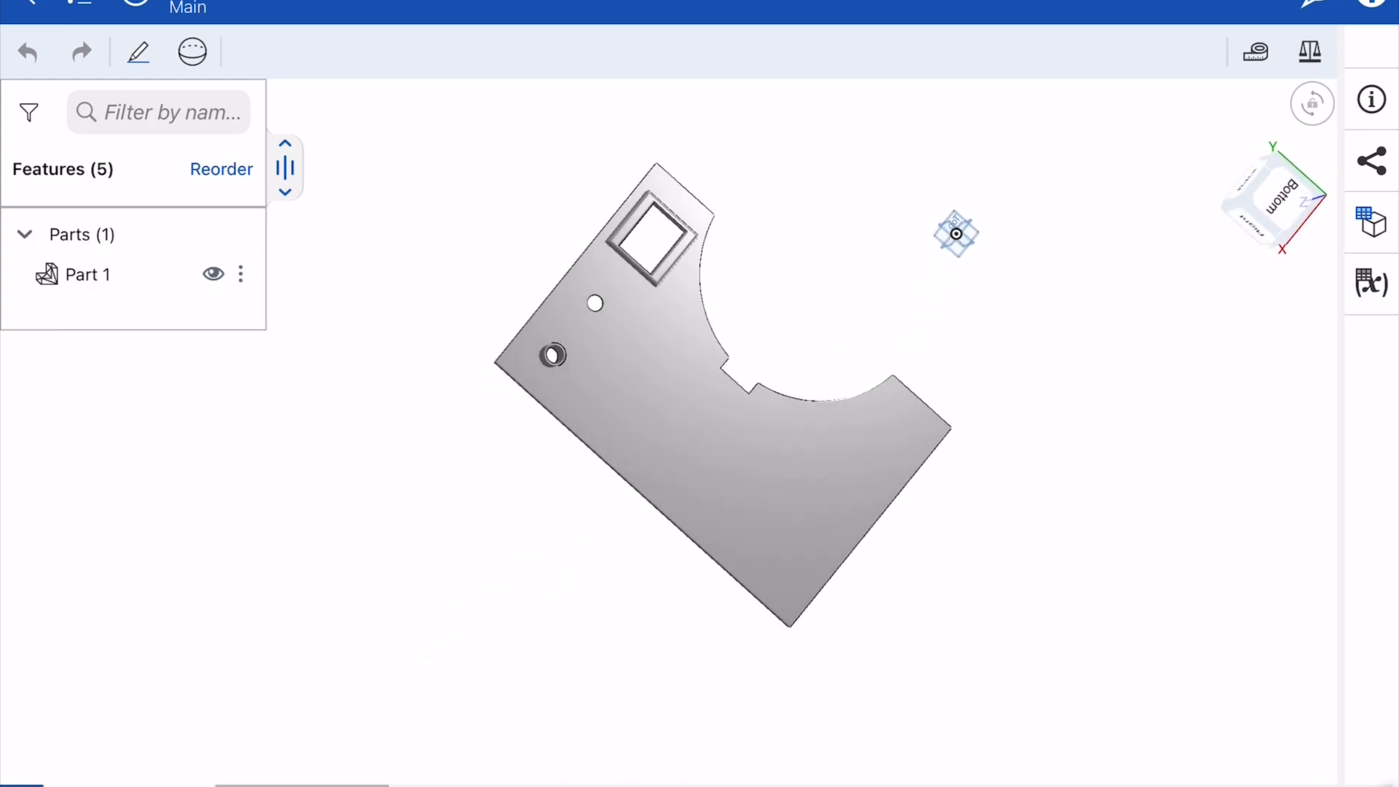
Step: Orbit the lid plate from its underside around to show the top face with holes and notch
left_click_drag(956, 234, 899, 283)
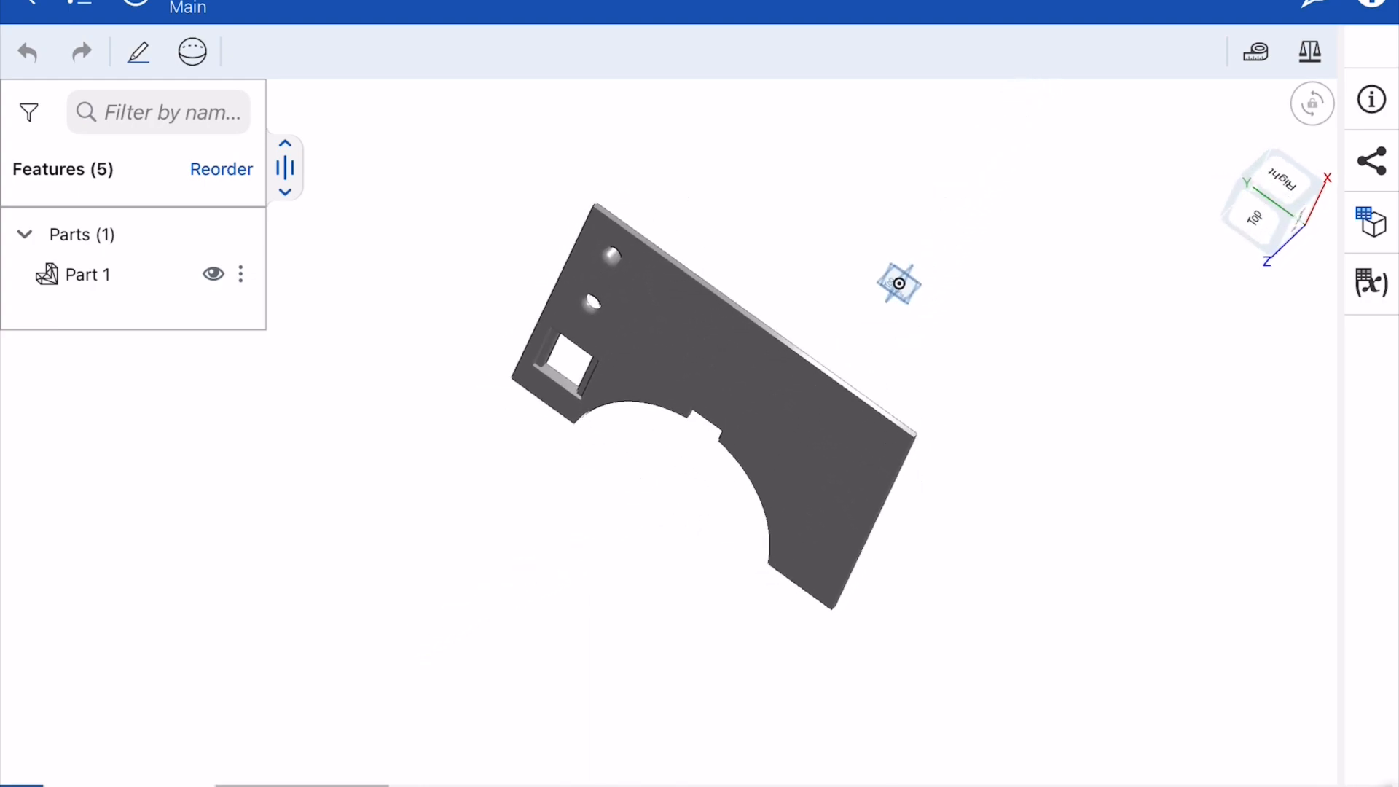
left_click_drag(899, 284, 625, 665)
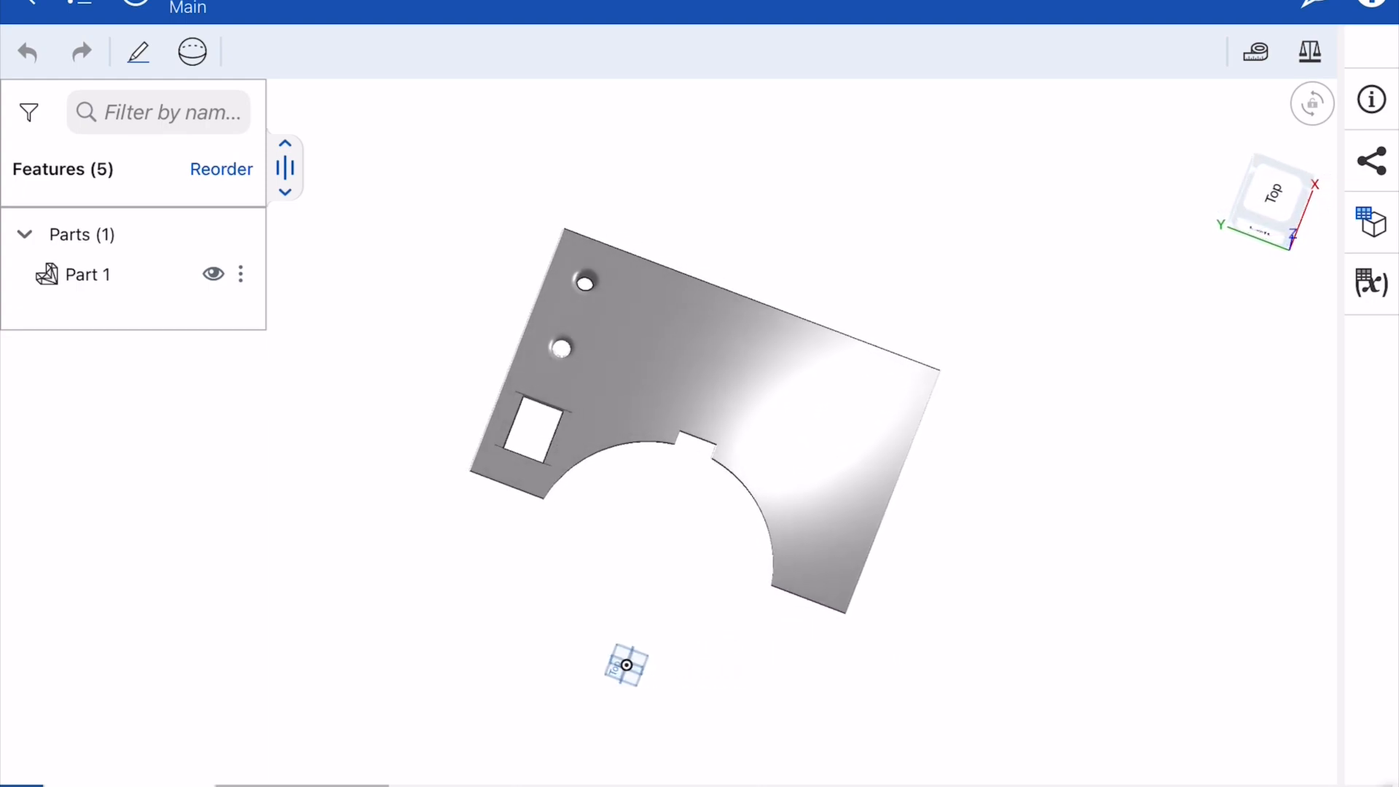